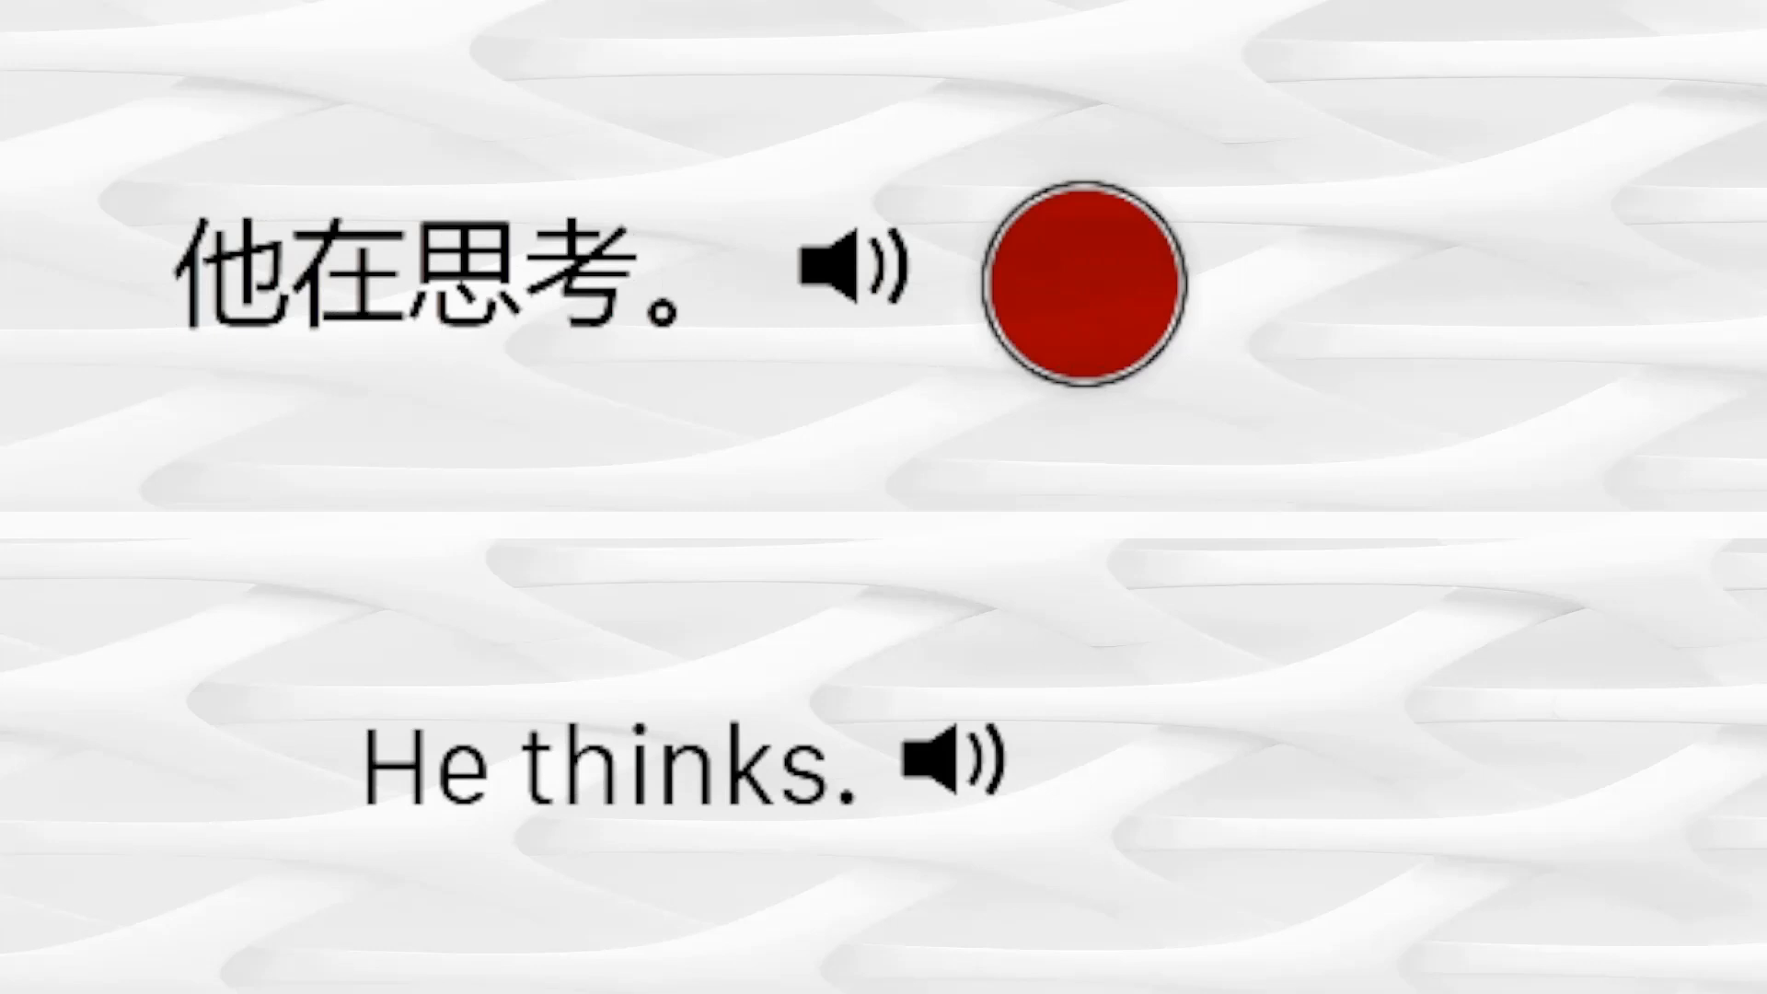
Play the flashcard video through the phrase cards until 里面有什么? / What's in it? appears.
click(1088, 289)
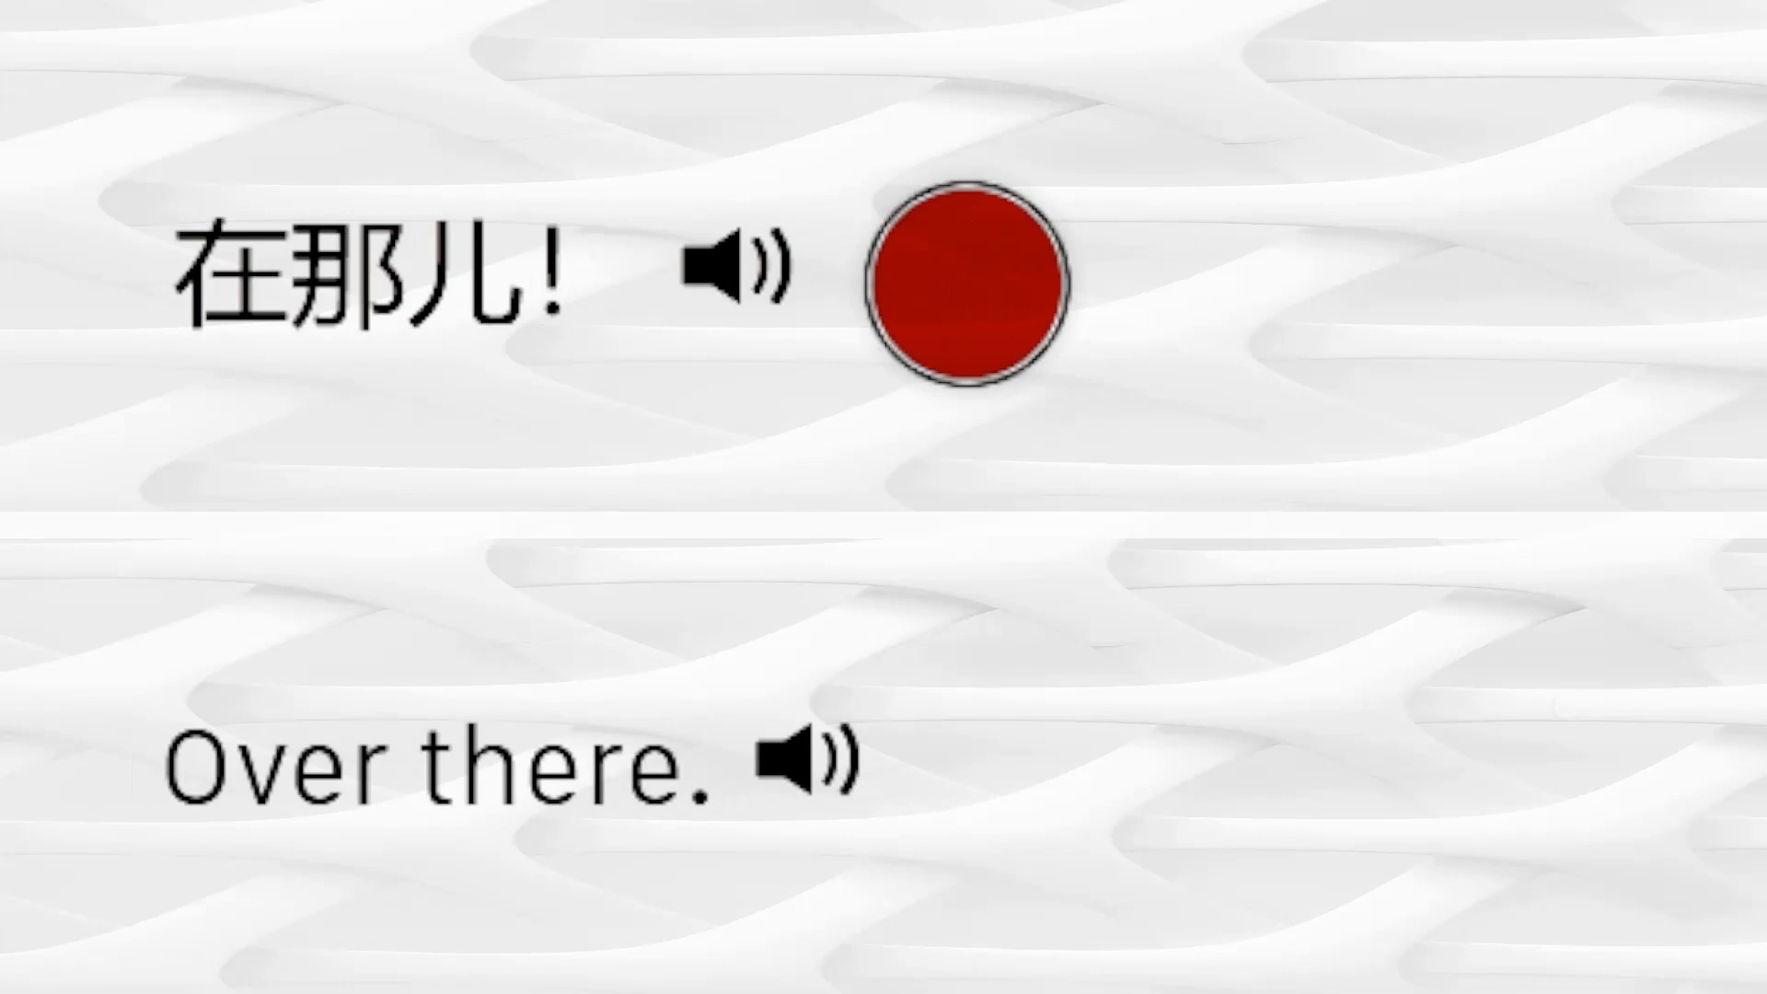
click(967, 287)
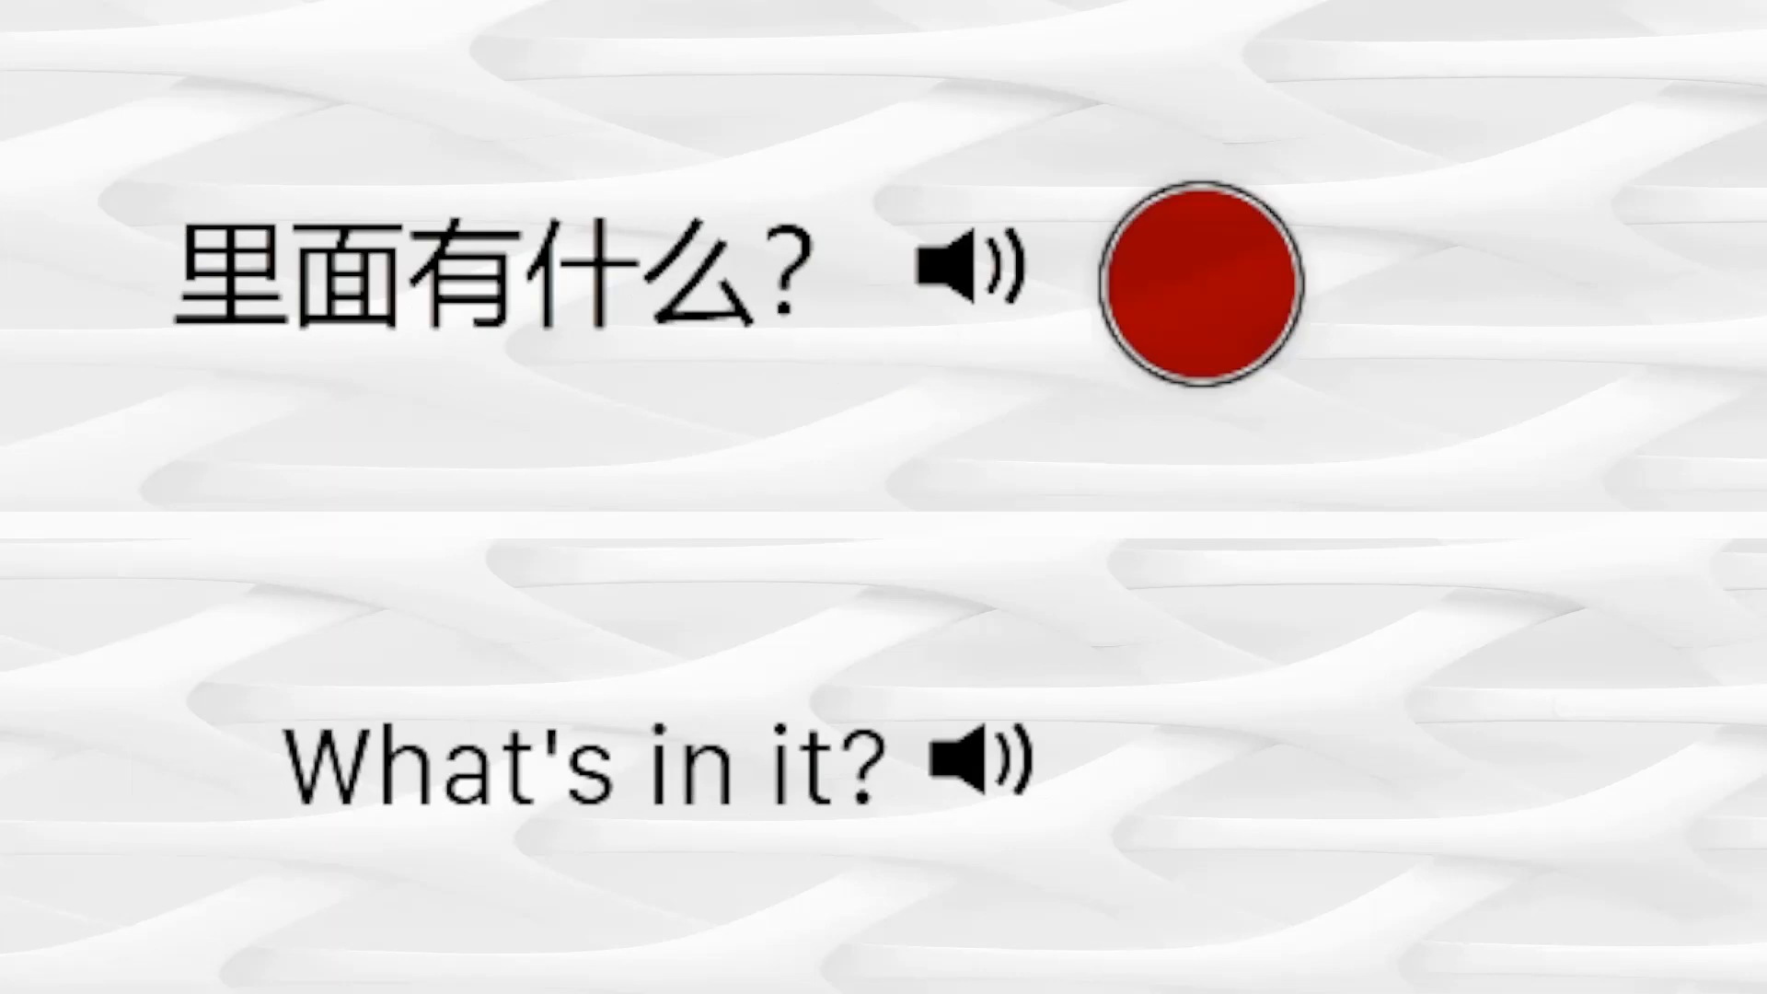